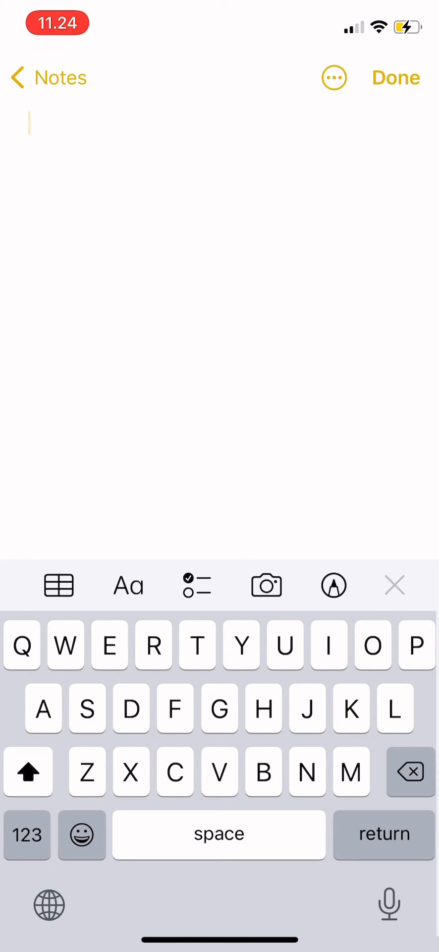
# - Type 70 followed by a degree sign (°) and begin a new line
pyautogui.click(27, 834)
pyautogui.write('70')
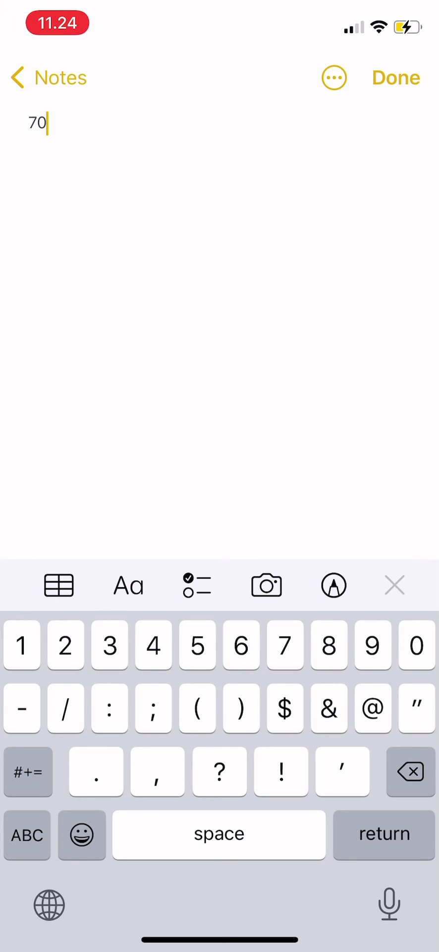
pyautogui.click(417, 645)
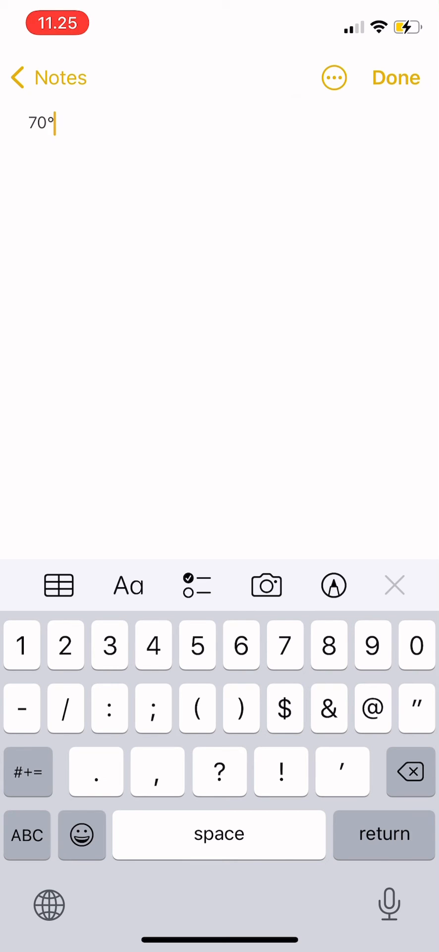
pyautogui.press('return')
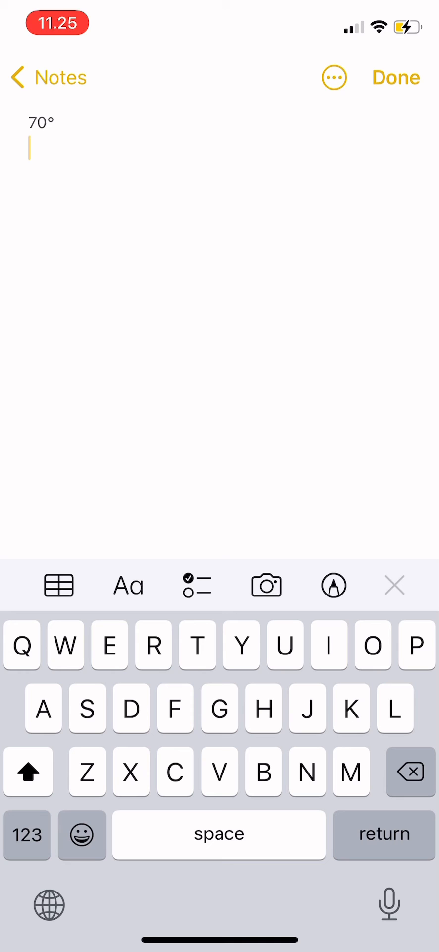
# - Enter a plain capital A on the second line after viewing its accent variants
pyautogui.click(44, 708)
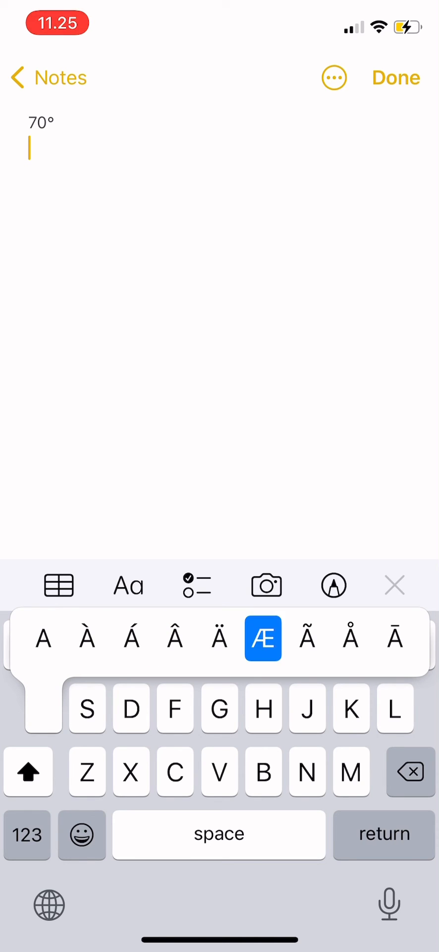
pyautogui.moveTo(87, 638)
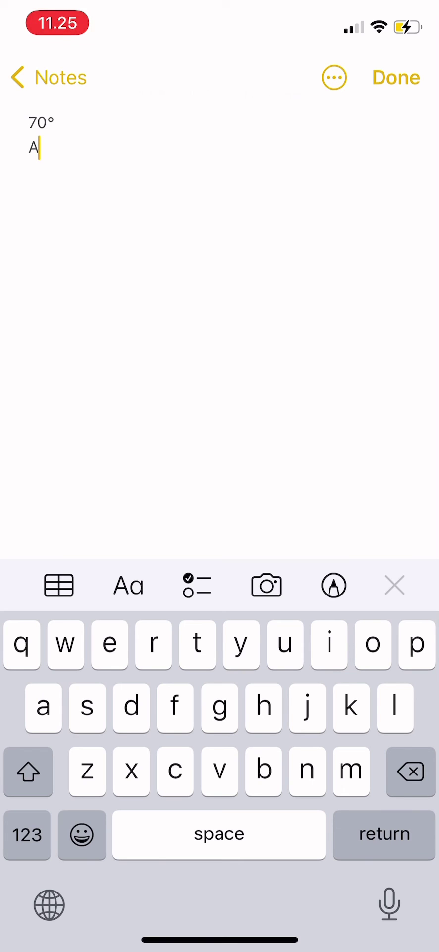
pyautogui.click(28, 771)
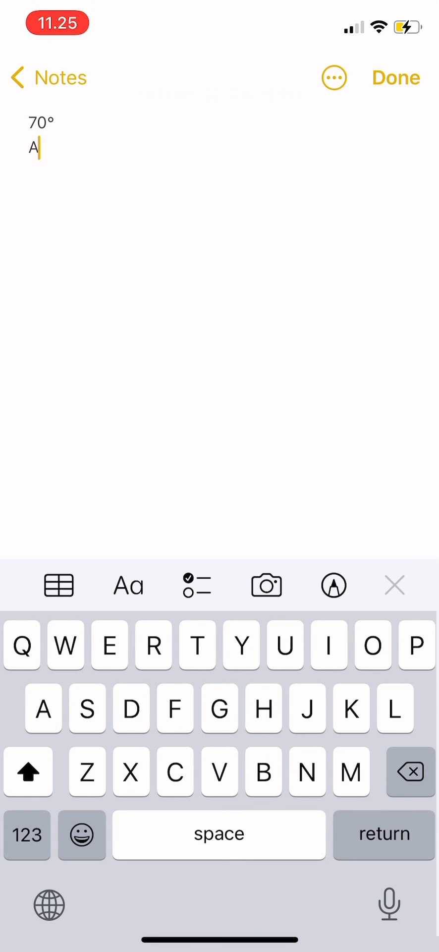
# - Add a bullet dot and an inverted question mark after the A, giving 'A•¿'
pyautogui.click(27, 835)
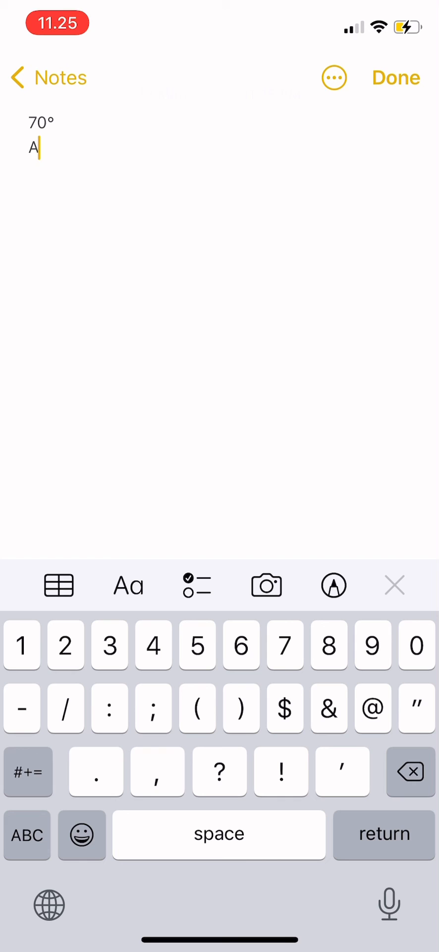
pyautogui.click(22, 644)
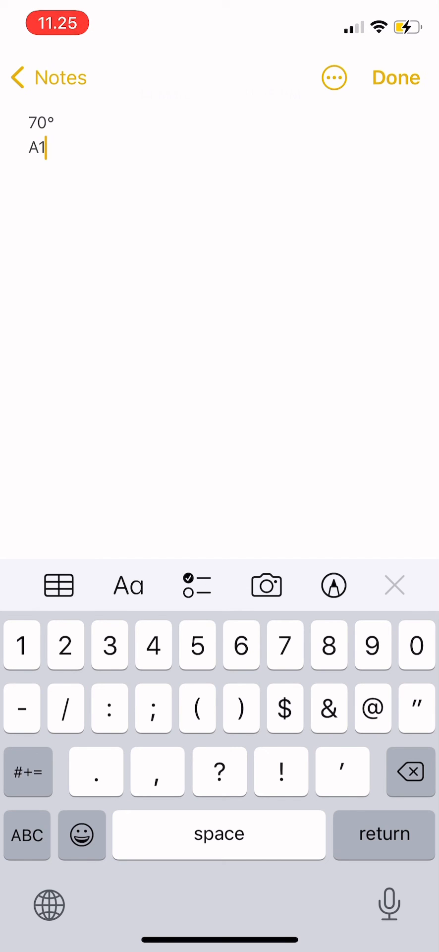
pyautogui.click(410, 771)
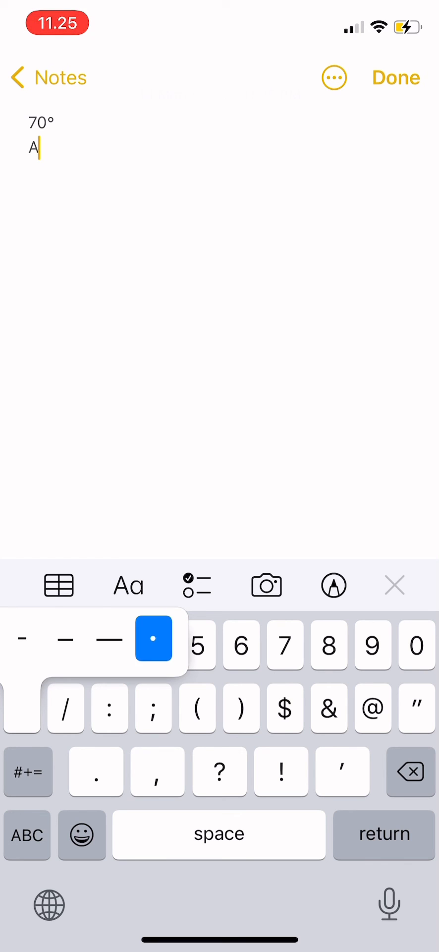
pyautogui.write('·')
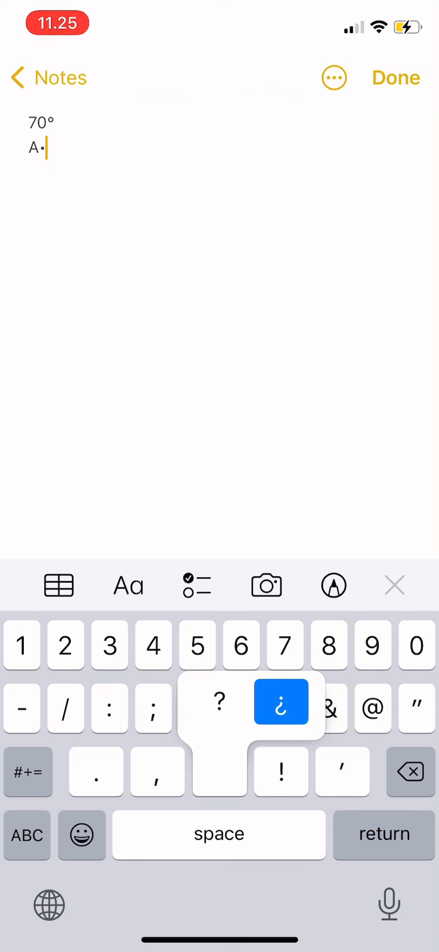
pyautogui.click(281, 703)
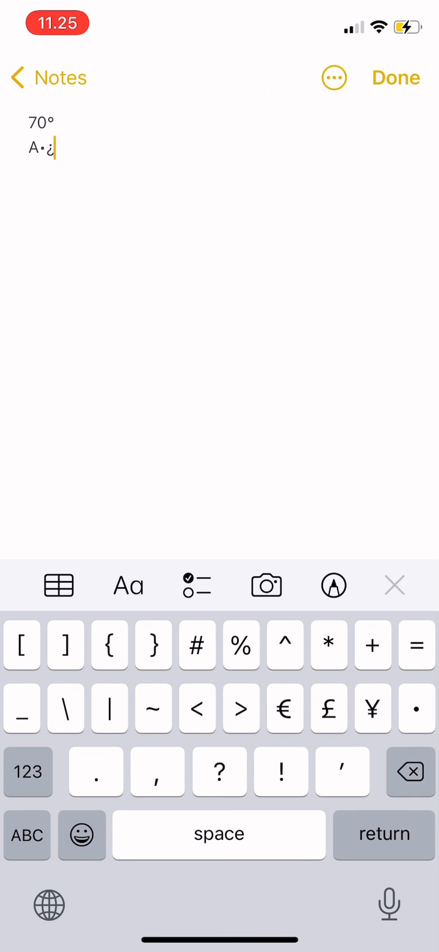